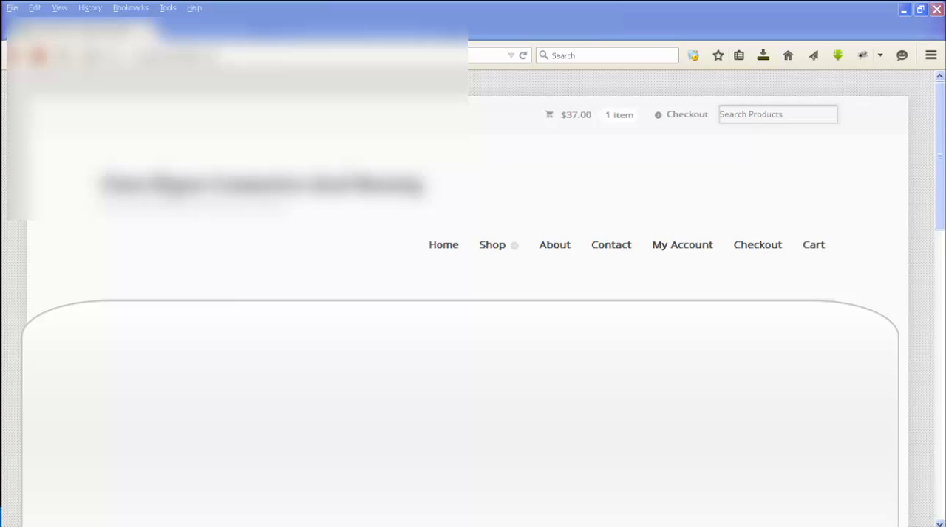
{"action": "mouse_move", "coordinate": [434, 284]}
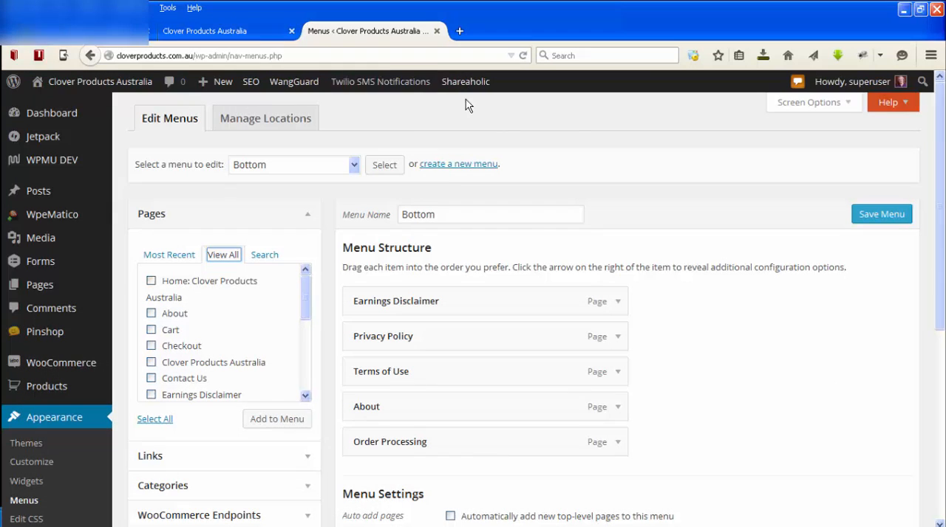
{"action": "mouse_move", "coordinate": [576, 124]}
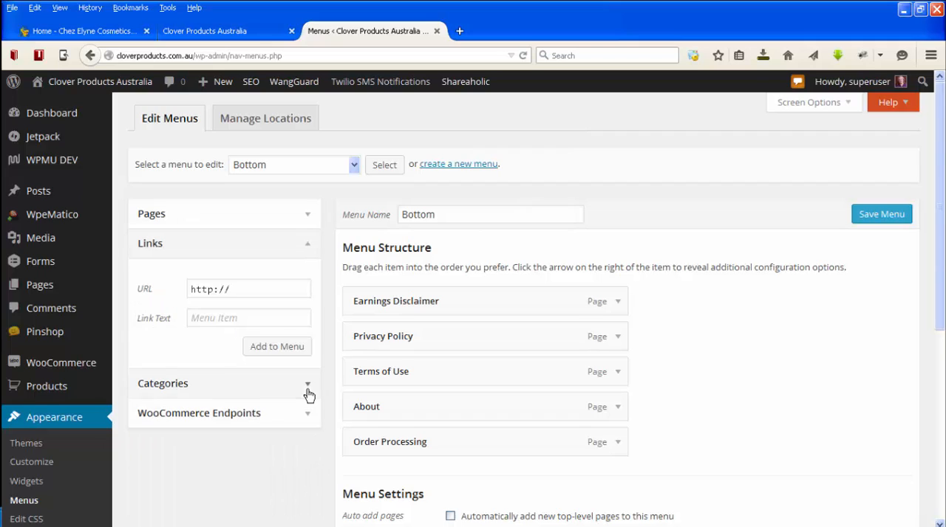
- Add a custom link with URL cloverproducts.com.au and label Home to the menu
{"action": "left_click", "coordinate": [248, 290]}
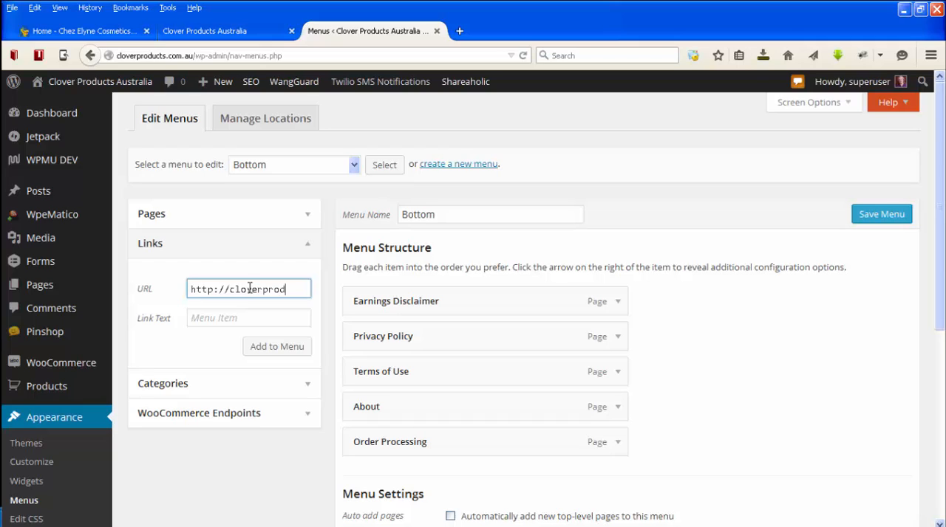
{"action": "type", "text": "cloverproducts.com.au"}
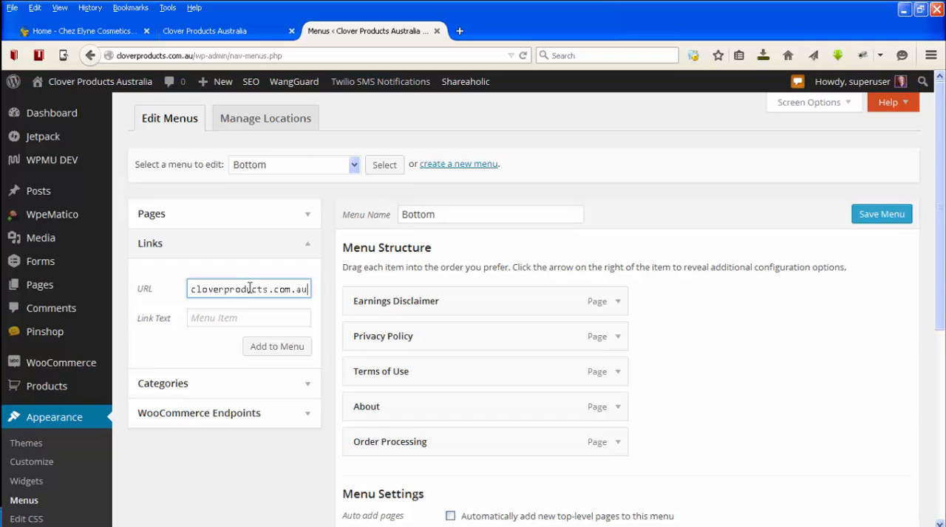
{"action": "left_click", "coordinate": [249, 317]}
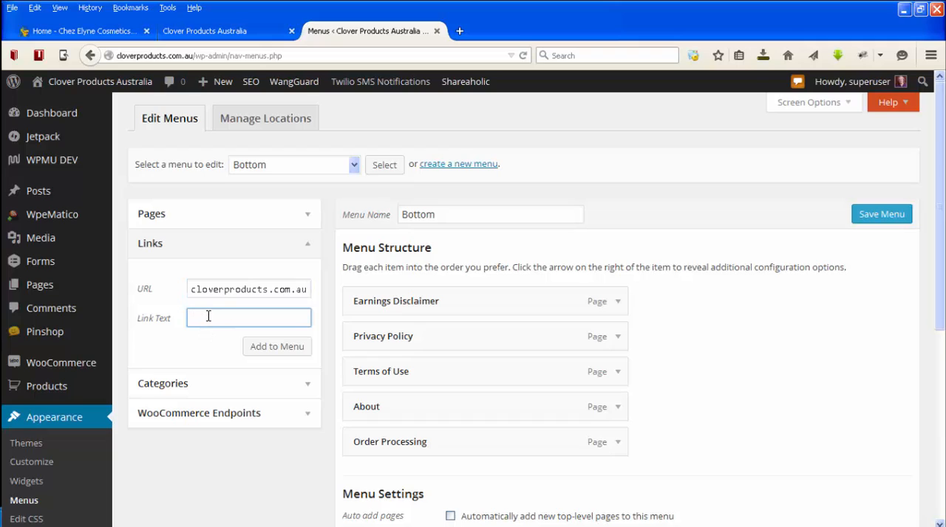
{"action": "type", "text": "Home"}
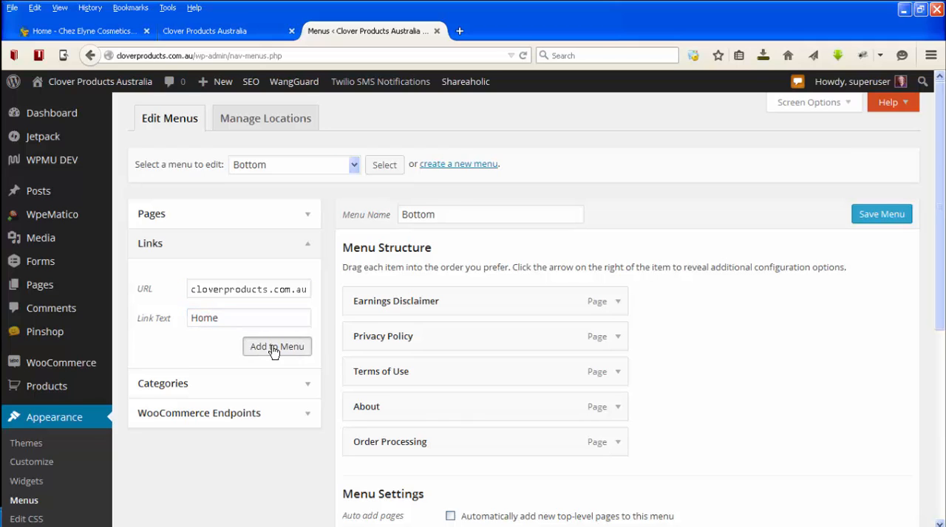
{"action": "left_click", "coordinate": [276, 346]}
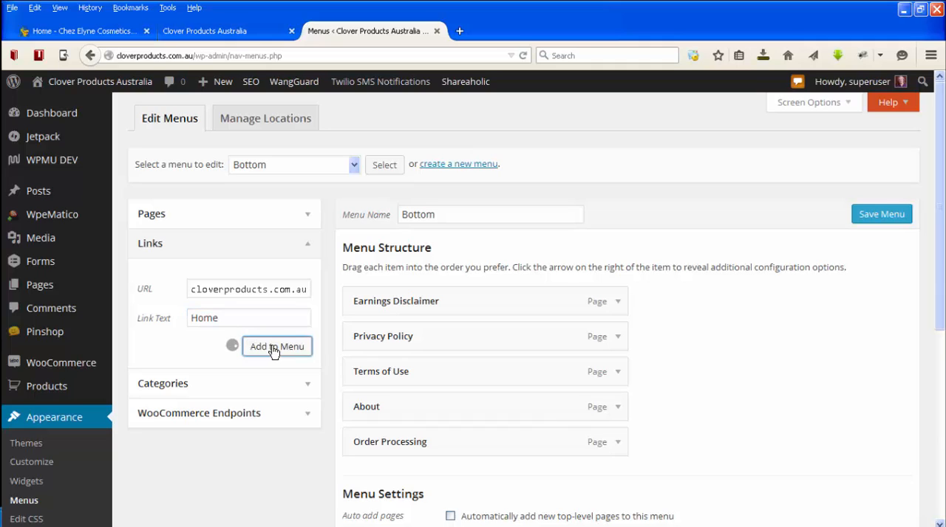
{"action": "mouse_move", "coordinate": [736, 370]}
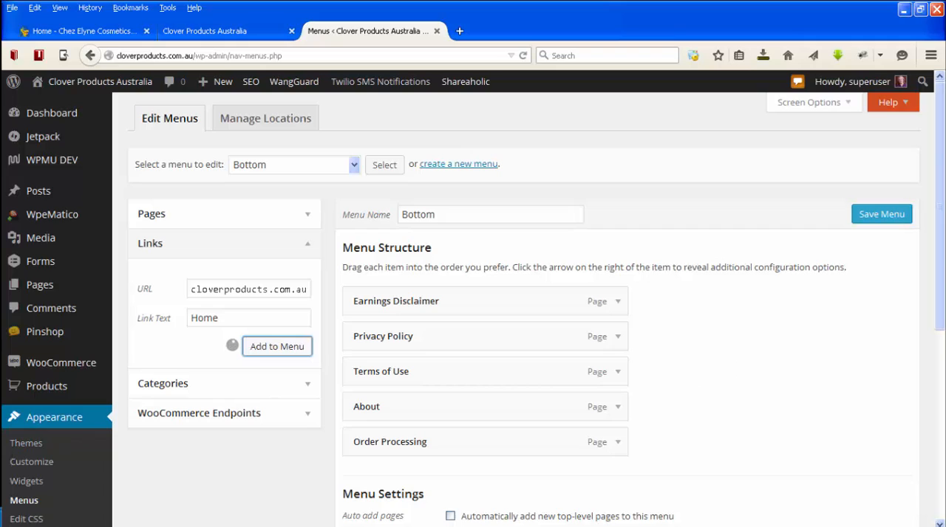
{"action": "left_click", "coordinate": [276, 345]}
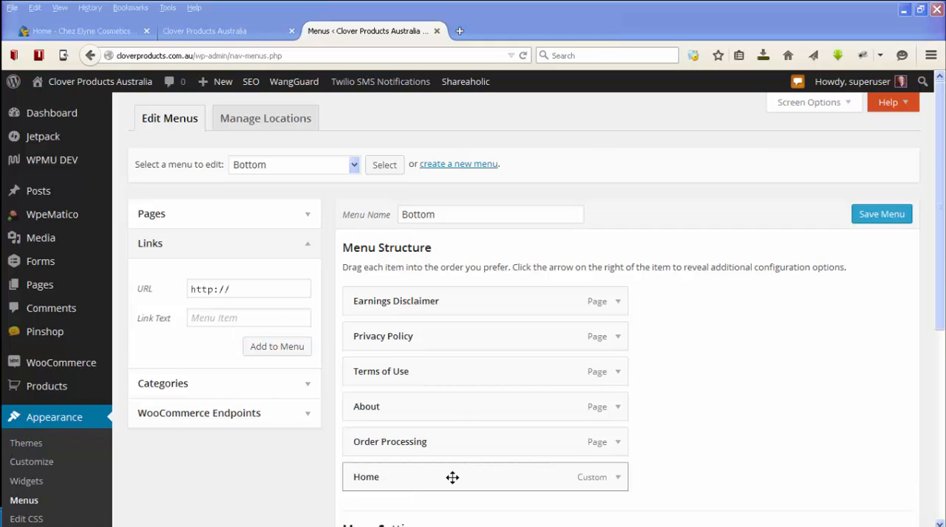
- Move the Home item to the top of the Bottom menu structure
{"action": "left_click_drag", "start_coordinate": [452, 477], "coordinate": [436, 302]}
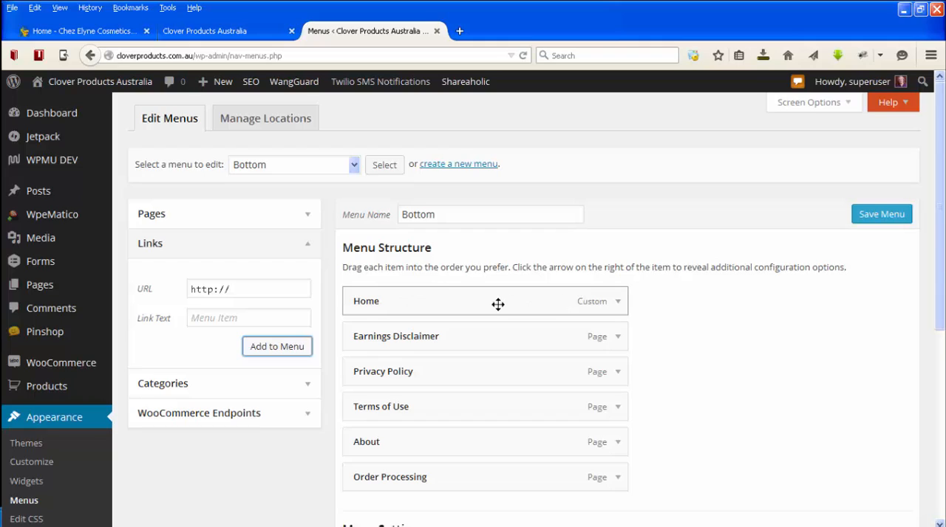
{"action": "mouse_move", "coordinate": [414, 303]}
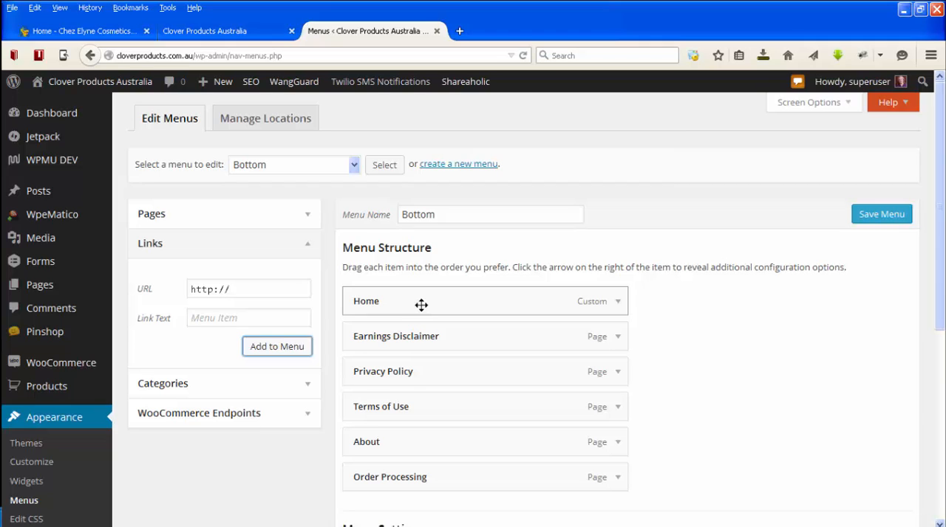
{"action": "scroll", "scroll_direction": "down", "scroll_amount": 3}
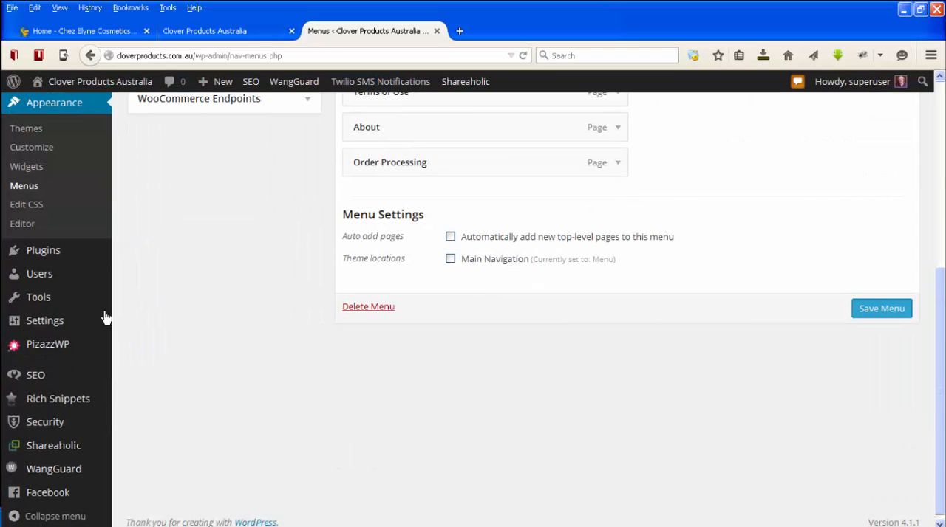
{"action": "mouse_move", "coordinate": [44, 319]}
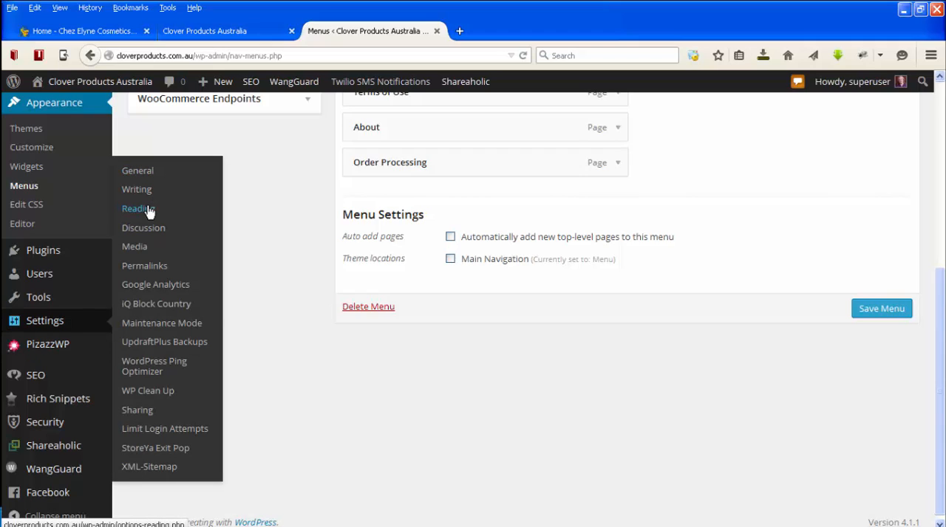
{"action": "mouse_move", "coordinate": [156, 212]}
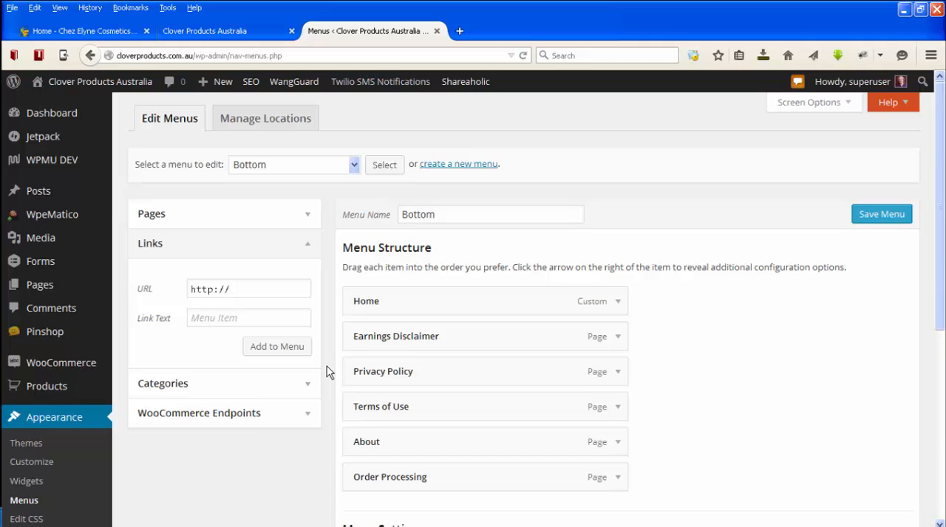
{"action": "mouse_move", "coordinate": [849, 109]}
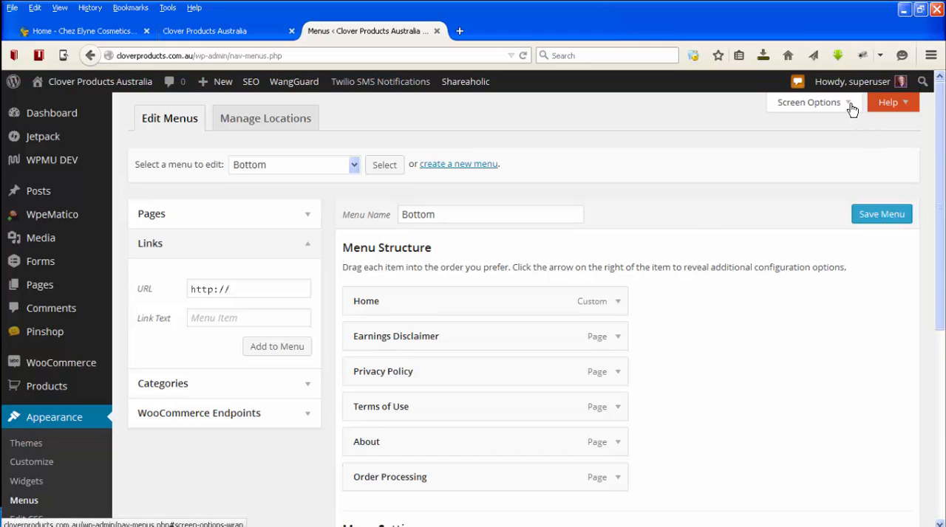
- Enable Product Categories as a menu item source in Screen Options
{"action": "left_click", "coordinate": [806, 102]}
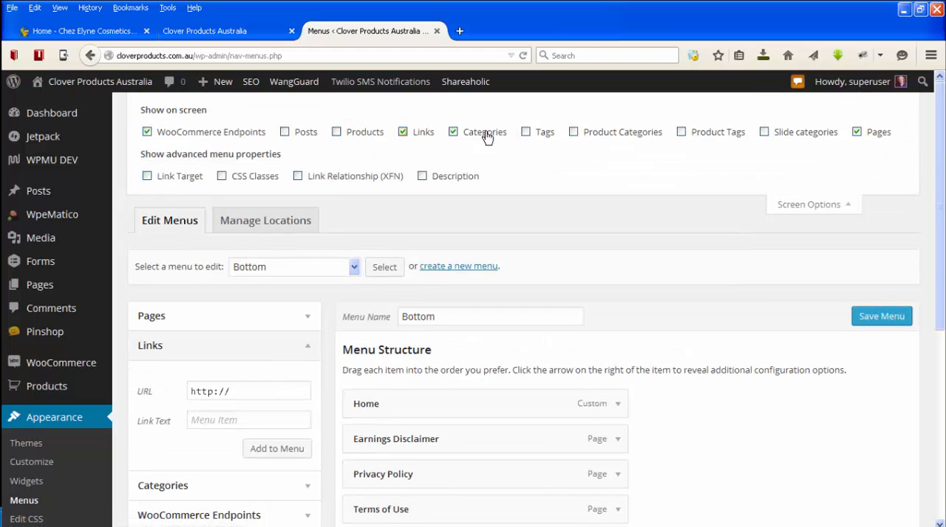
{"action": "left_click", "coordinate": [573, 132]}
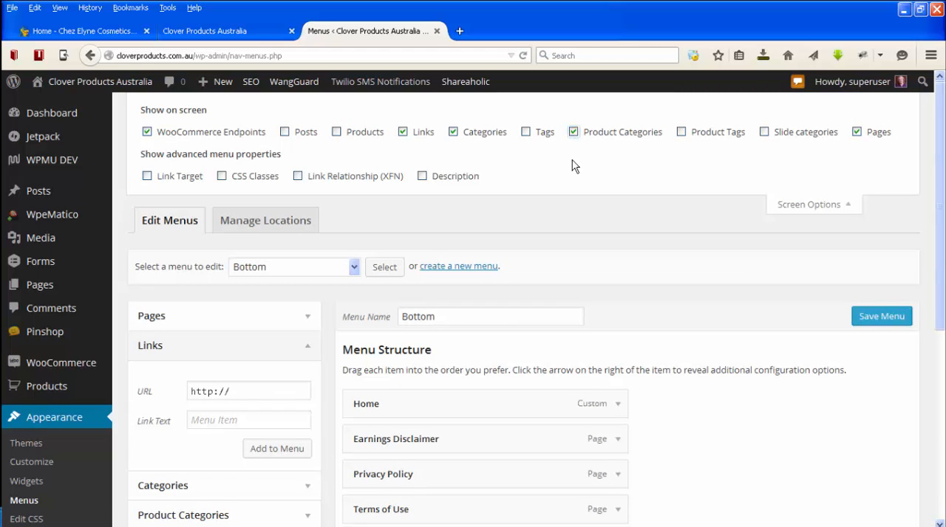
{"action": "mouse_move", "coordinate": [609, 150]}
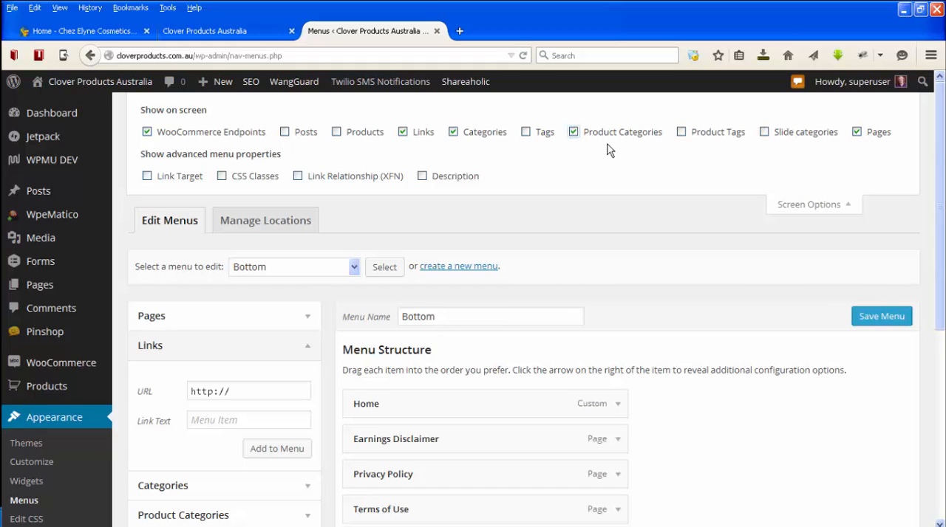
{"action": "mouse_move", "coordinate": [588, 151]}
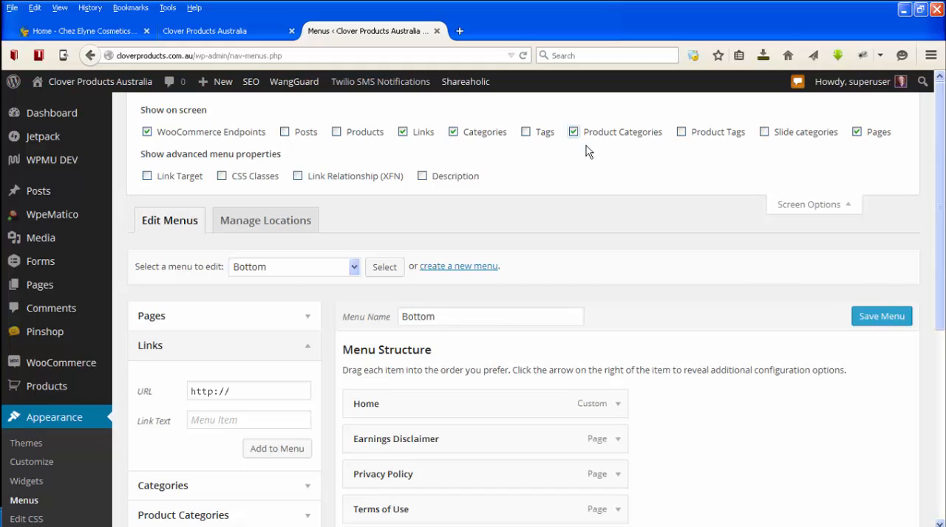
{"action": "mouse_move", "coordinate": [613, 143]}
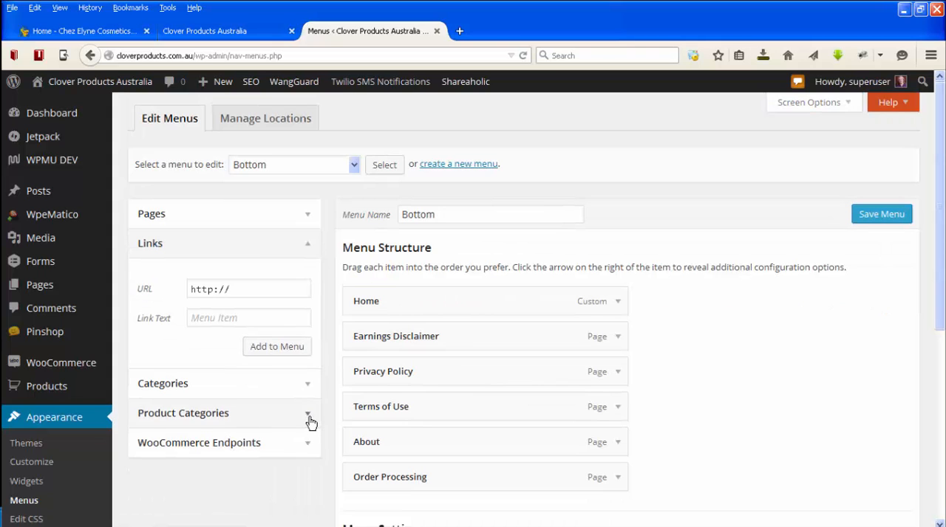
- Select the Bamboo Knitting Needles category in the Product Categories list
{"action": "left_click", "coordinate": [308, 414]}
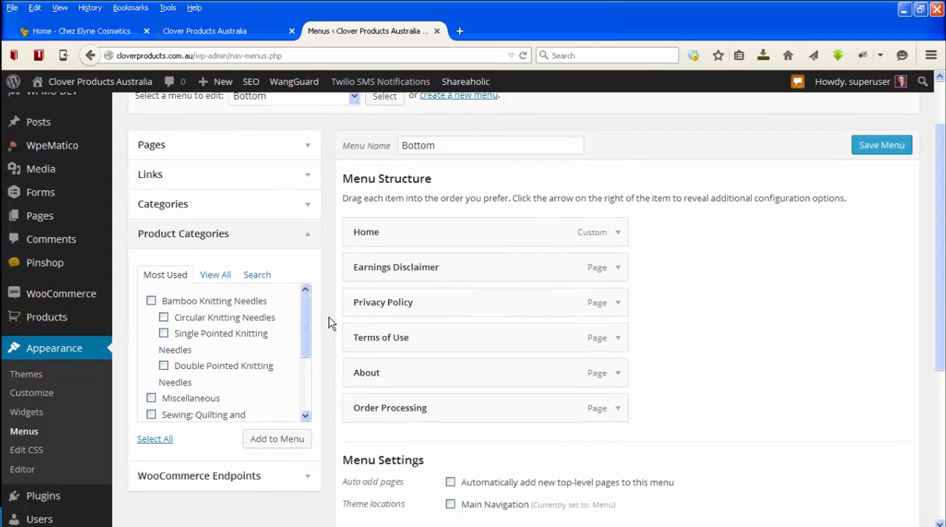
{"action": "scroll", "scroll_direction": "down", "scroll_amount": 3}
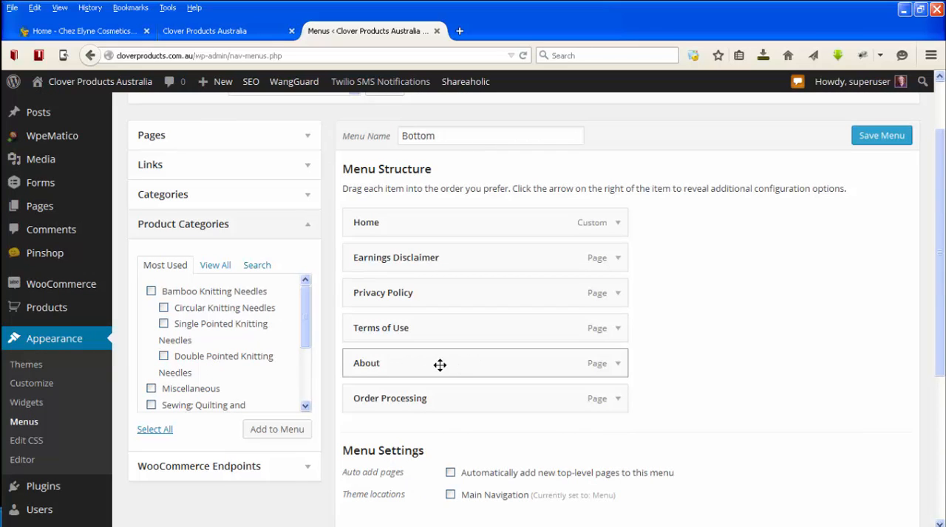
{"action": "mouse_move", "coordinate": [444, 365]}
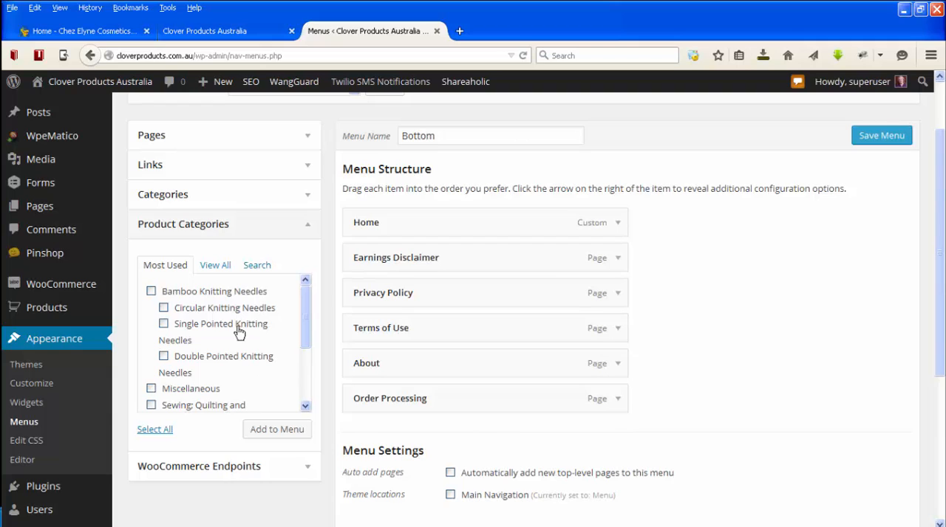
{"action": "left_click", "coordinate": [151, 291]}
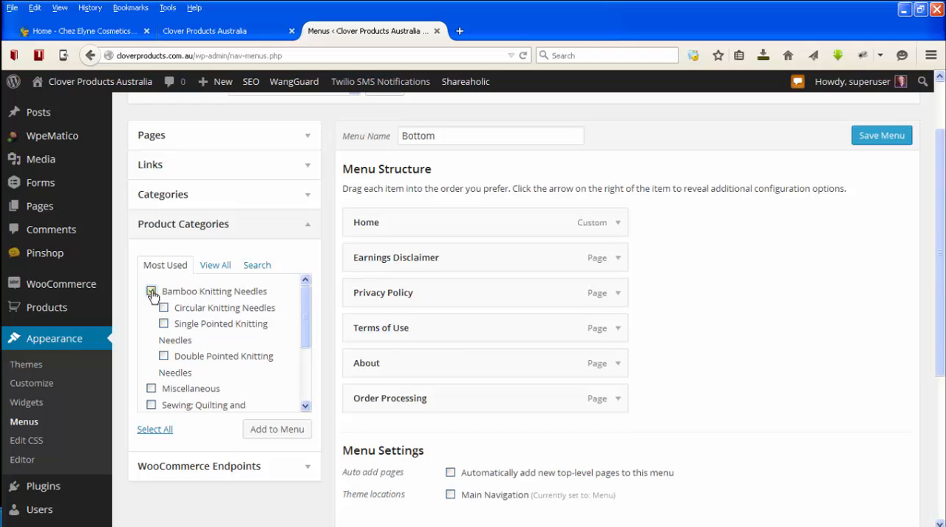
{"action": "left_click", "coordinate": [151, 291]}
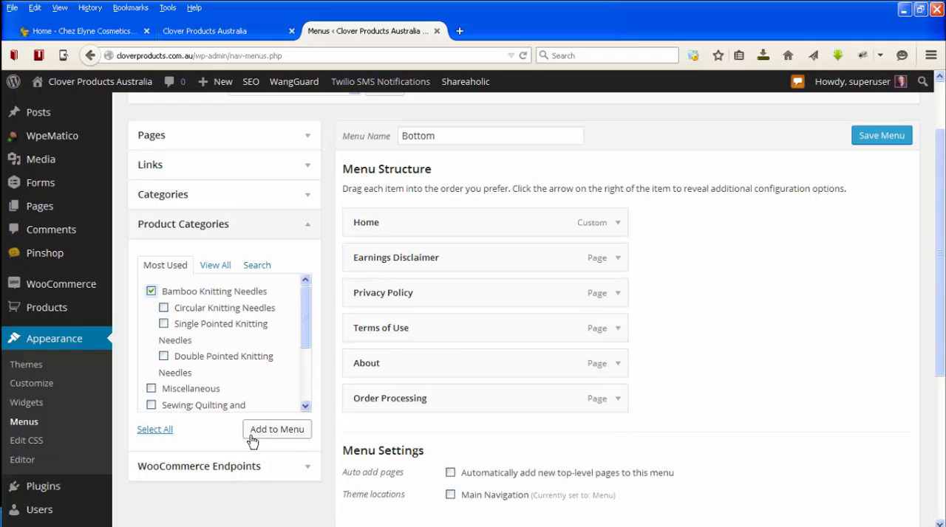
{"action": "mouse_move", "coordinate": [635, 421]}
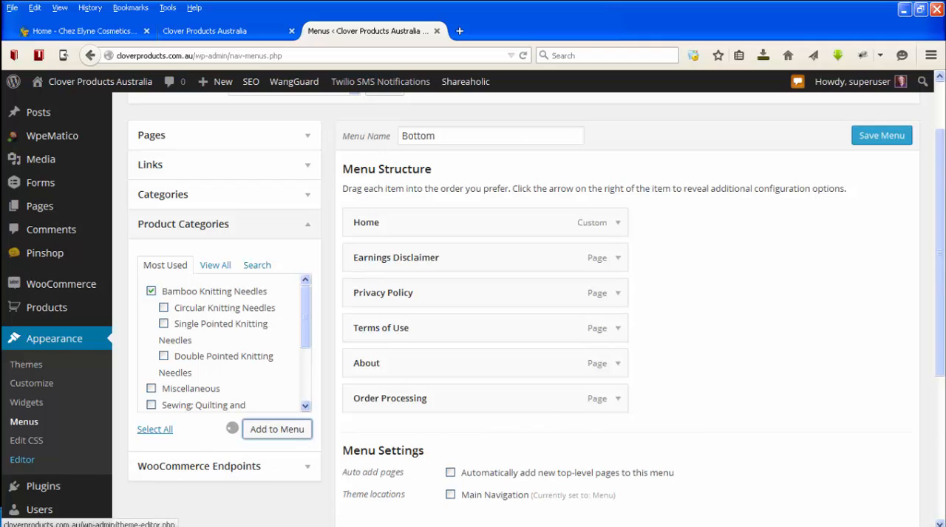
- Add the Bamboo Knitting Needles category item to the Bottom menu
{"action": "left_click", "coordinate": [276, 429]}
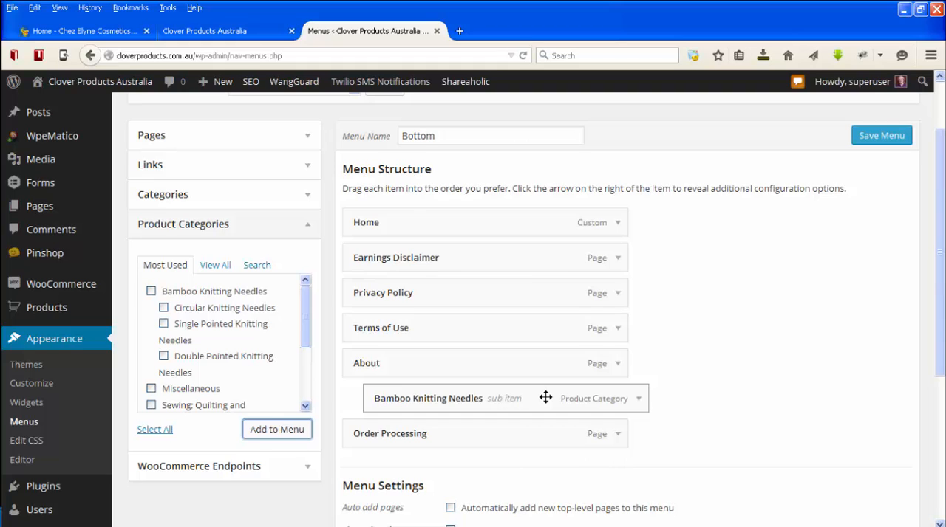
{"action": "mouse_move", "coordinate": [702, 411]}
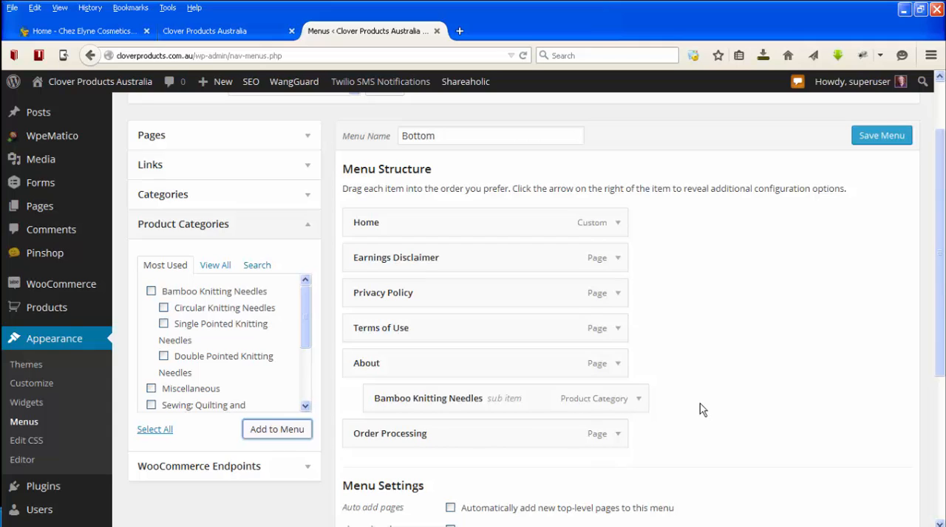
{"action": "mouse_move", "coordinate": [843, 151]}
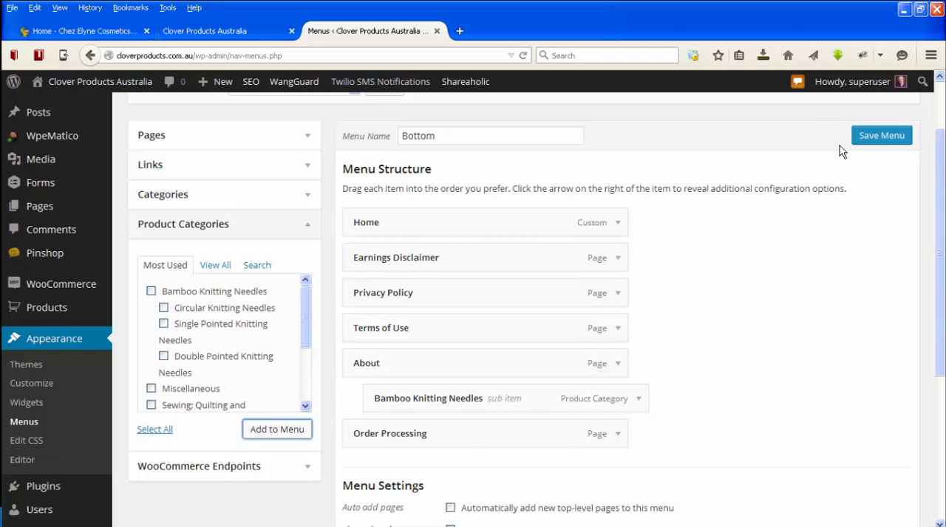